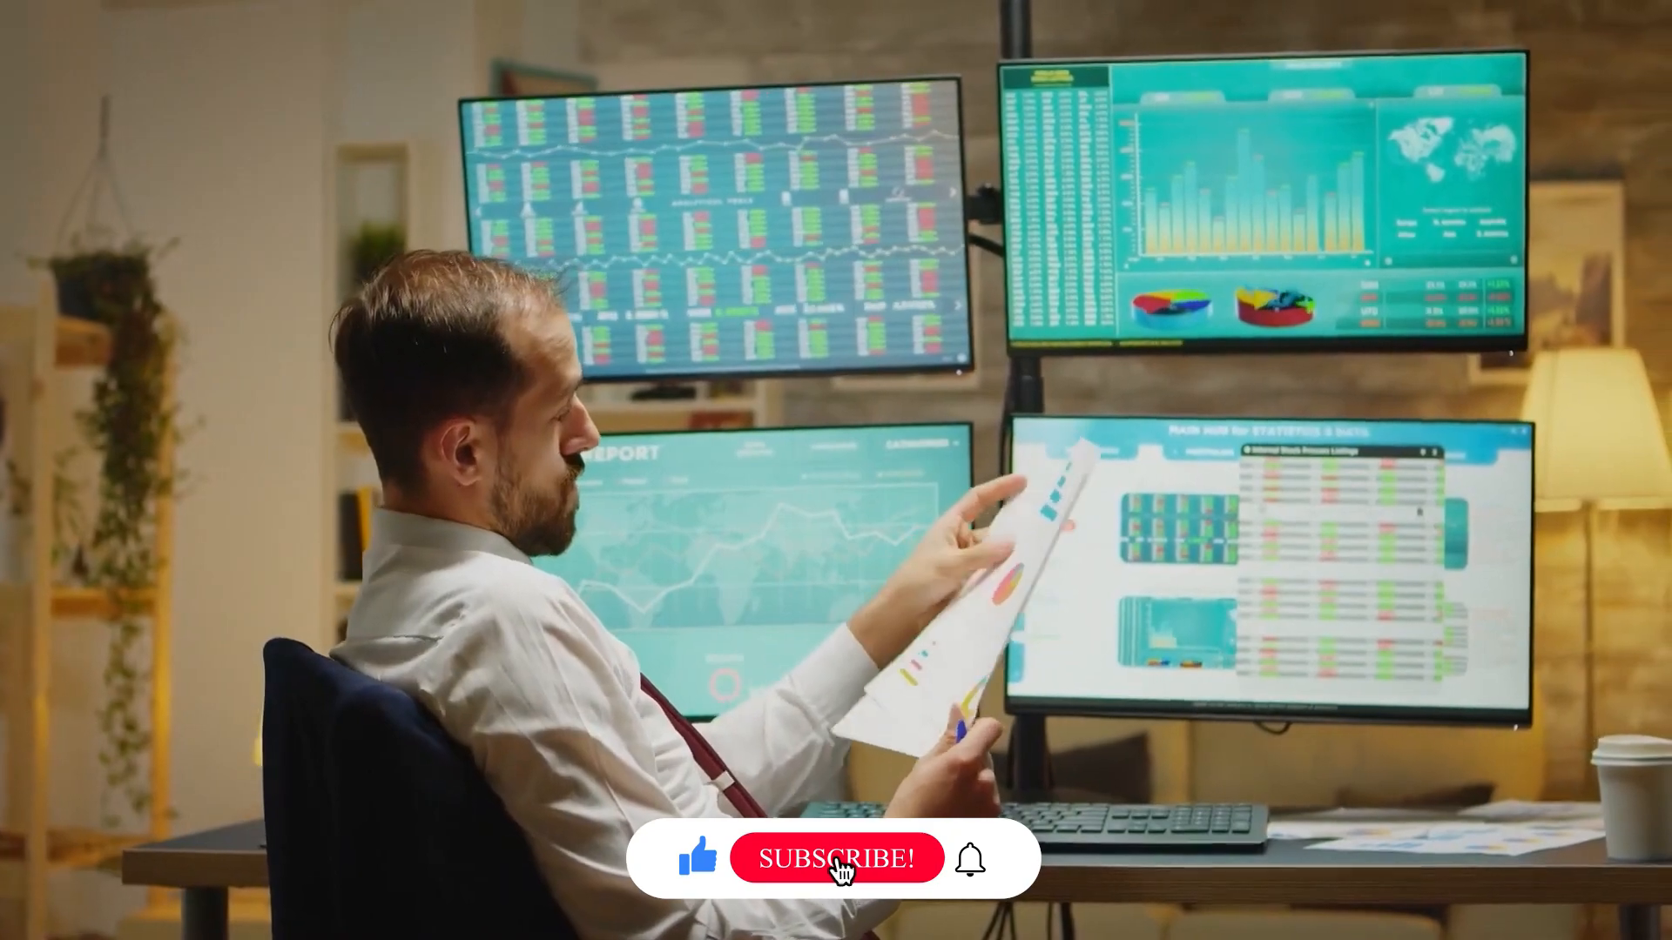
# Click the animated Subscribe button so it switches to SUBSCRIBED during the outro footage
pyautogui.click(838, 859)
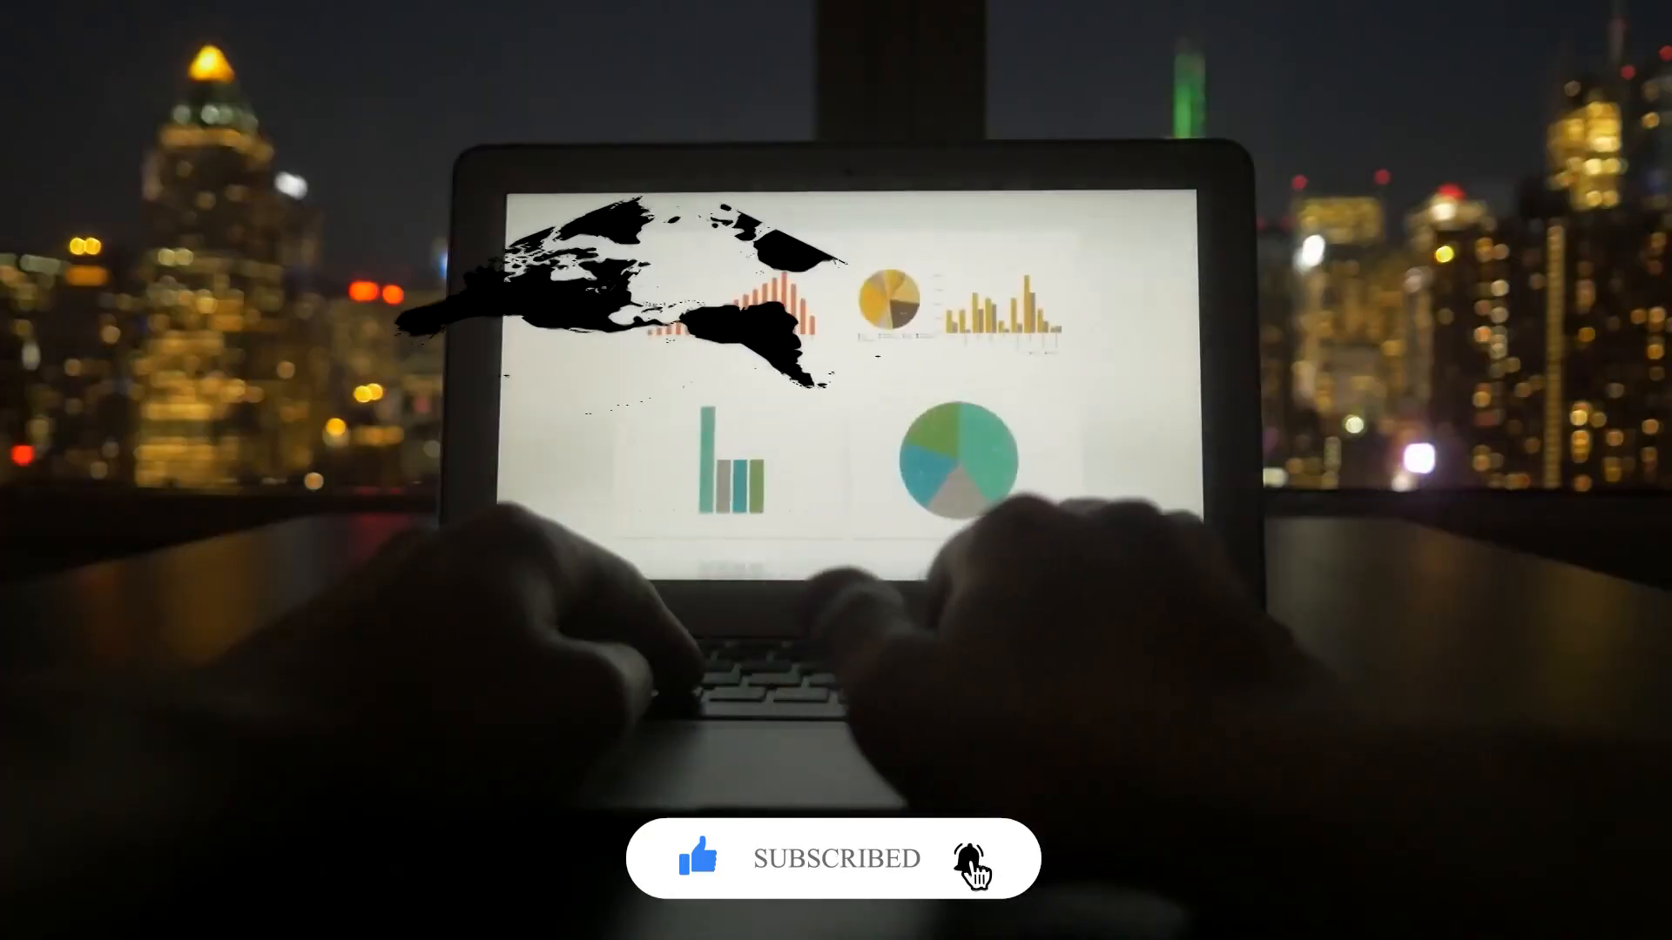